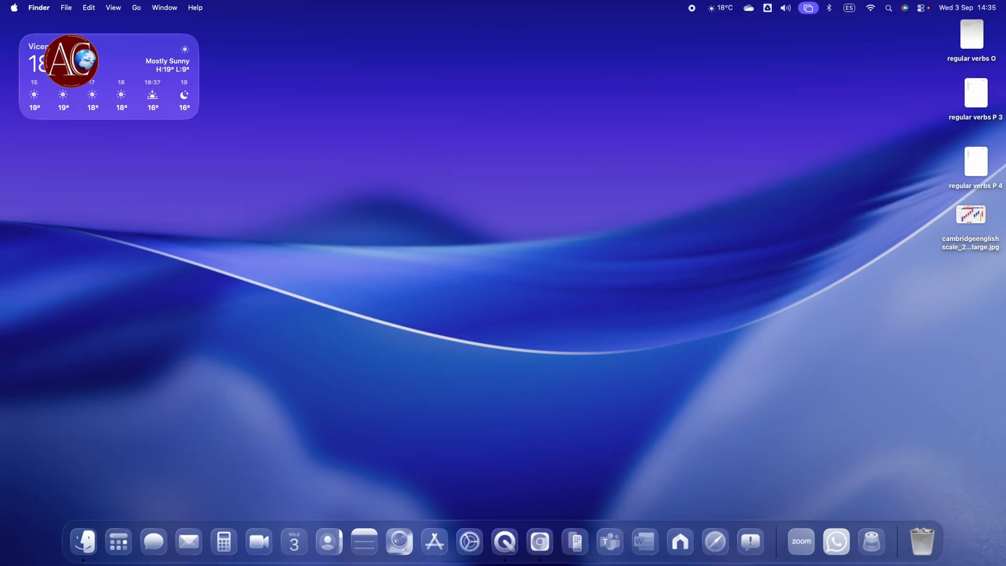
{"action": "mouse_move", "coordinate": [465, 541]}
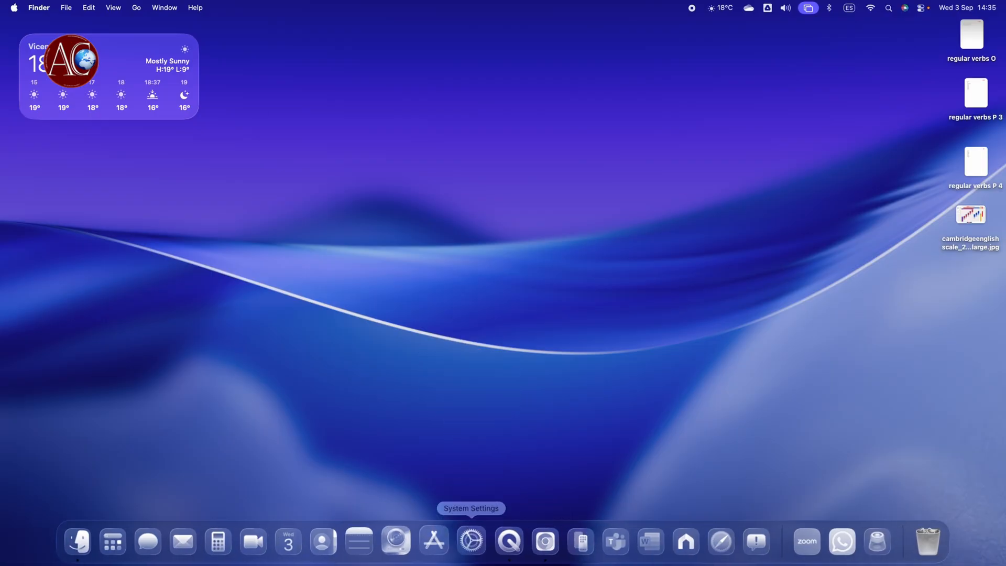
{"action": "mouse_move", "coordinate": [11, 13]}
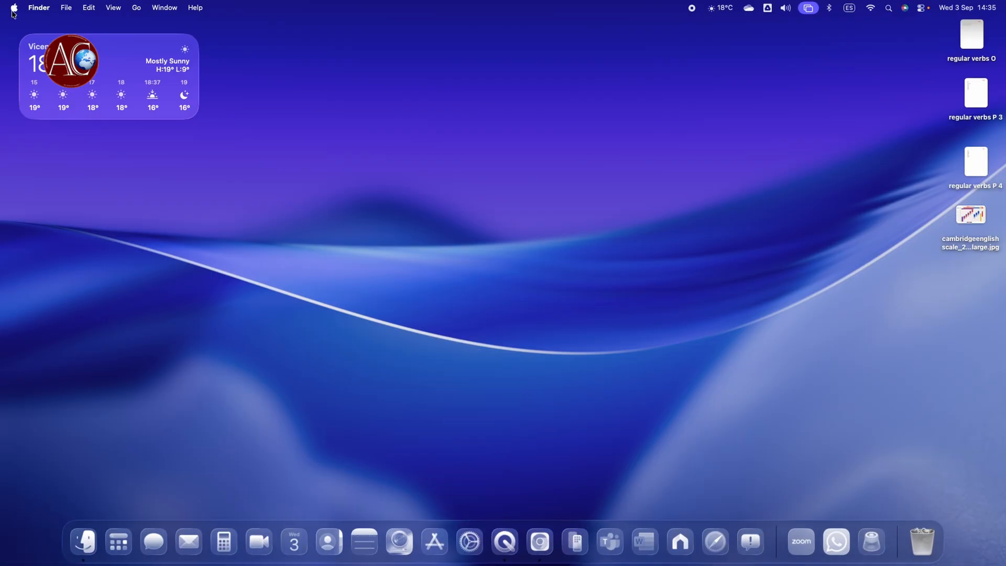
- Open System Settings from the Apple menu, showing the General pane
{"action": "left_click", "coordinate": [12, 8]}
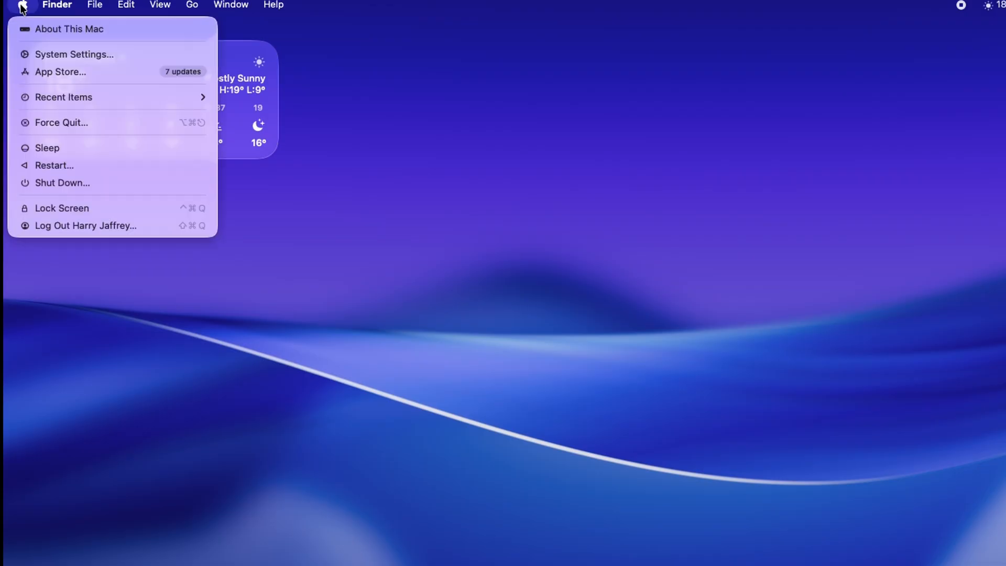
{"action": "mouse_move", "coordinate": [75, 54]}
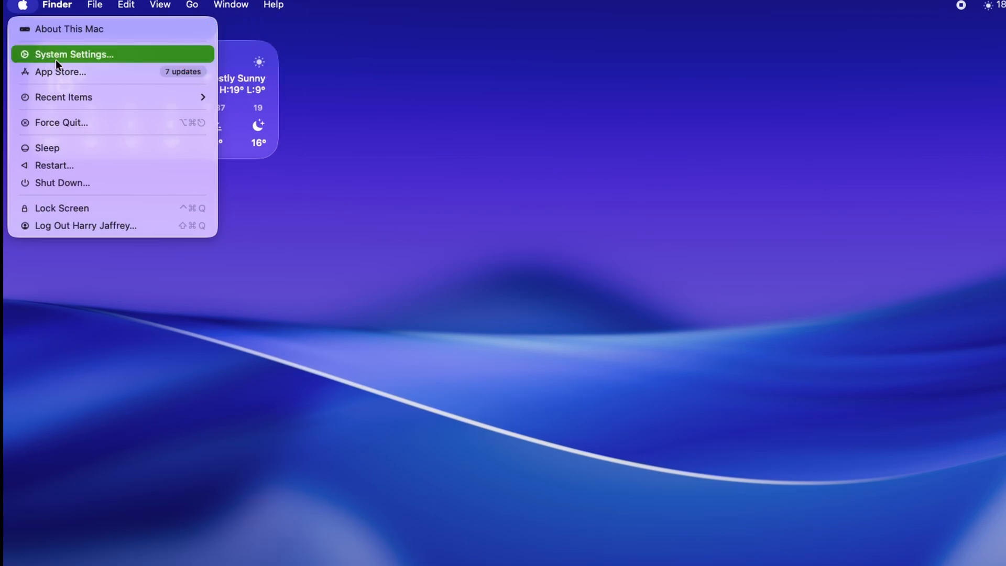
{"action": "left_click", "coordinate": [74, 54]}
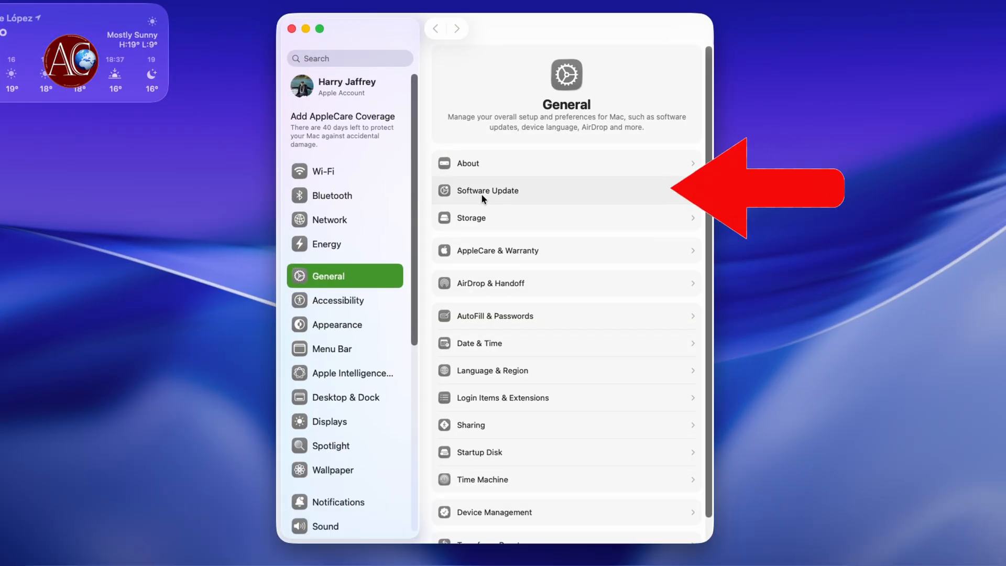
- Open Software Update and let it check for the macOS Tahoe 26 Beta 9 update
{"action": "left_click", "coordinate": [486, 189]}
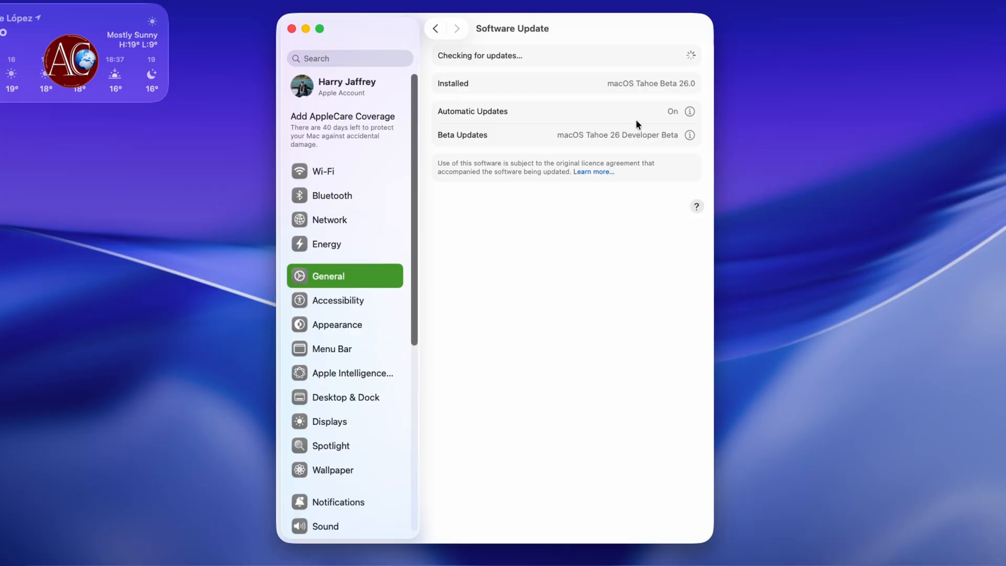
{"action": "mouse_move", "coordinate": [556, 258]}
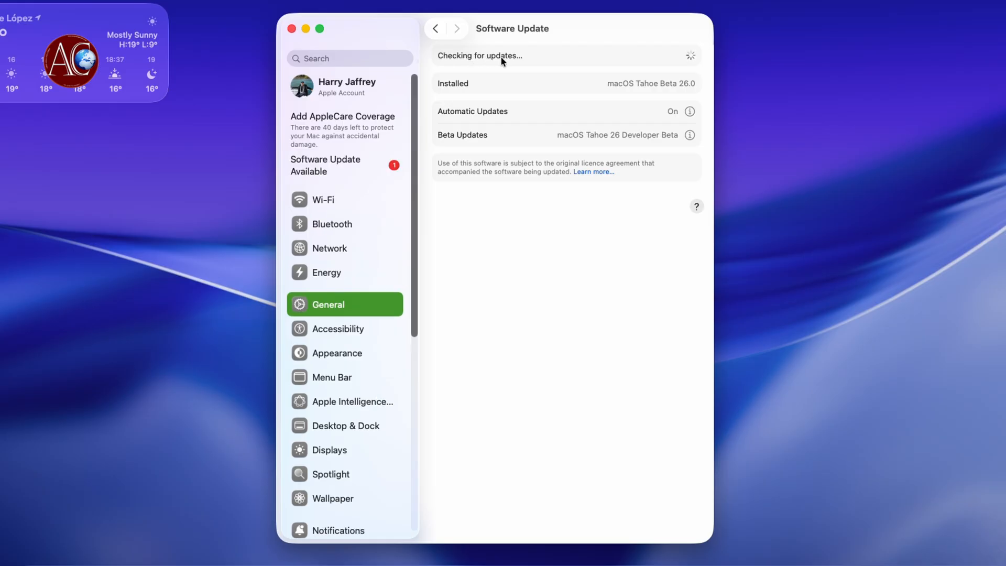
{"action": "mouse_move", "coordinate": [323, 173]}
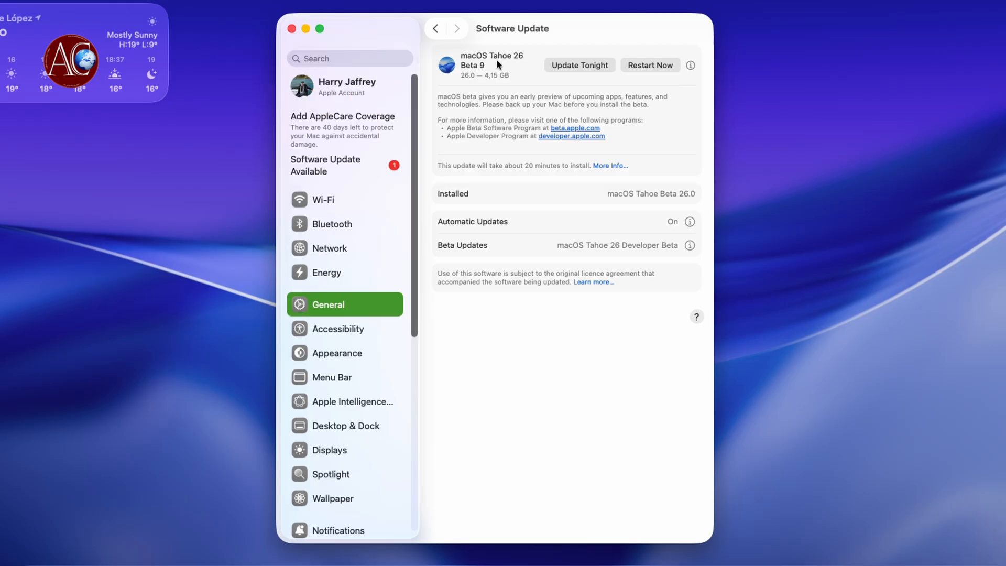
{"action": "mouse_move", "coordinate": [489, 72]}
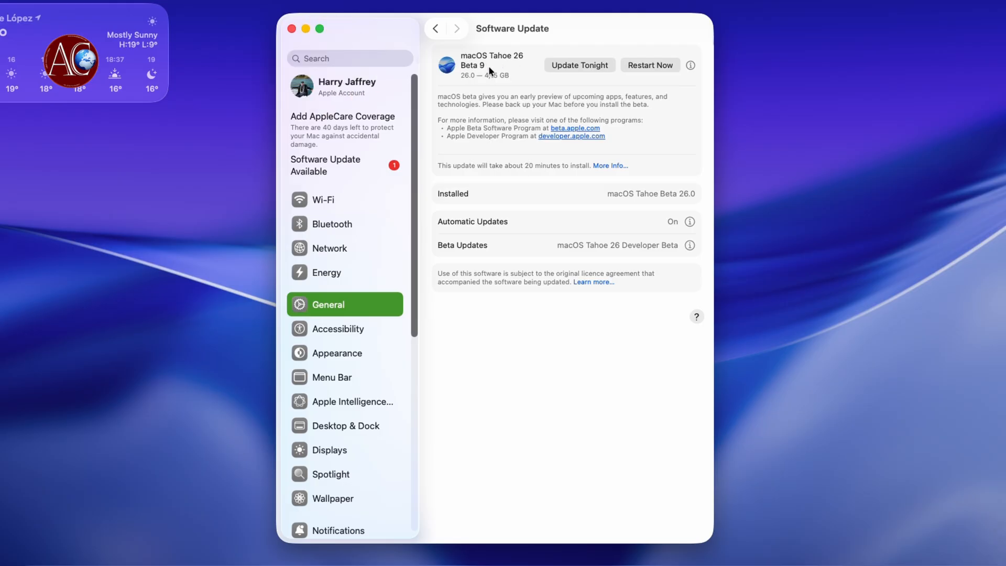
{"action": "mouse_move", "coordinate": [506, 91]}
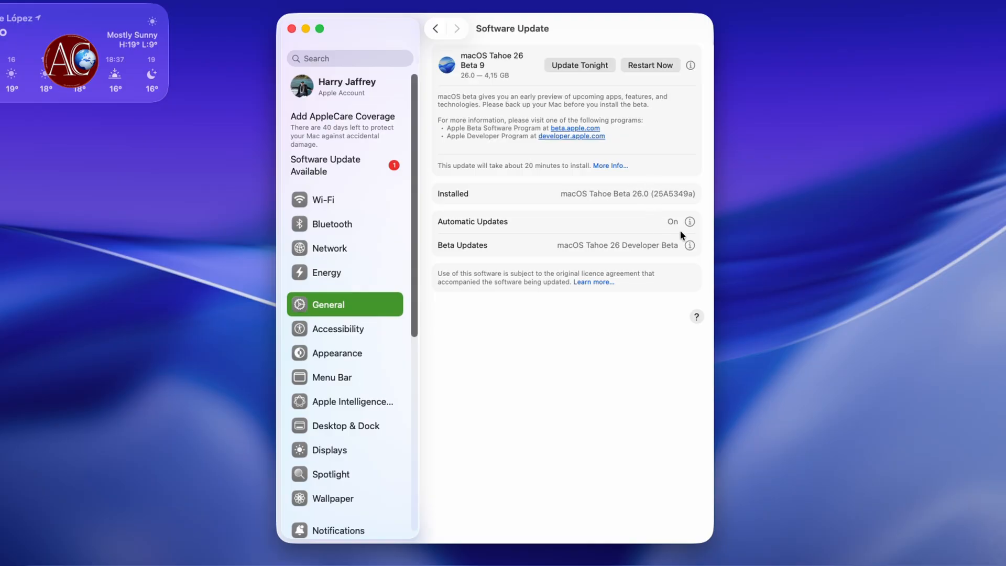
- Review the Automatic Updates options, leaving all toggles enabled without unlocking
{"action": "left_click", "coordinate": [689, 221]}
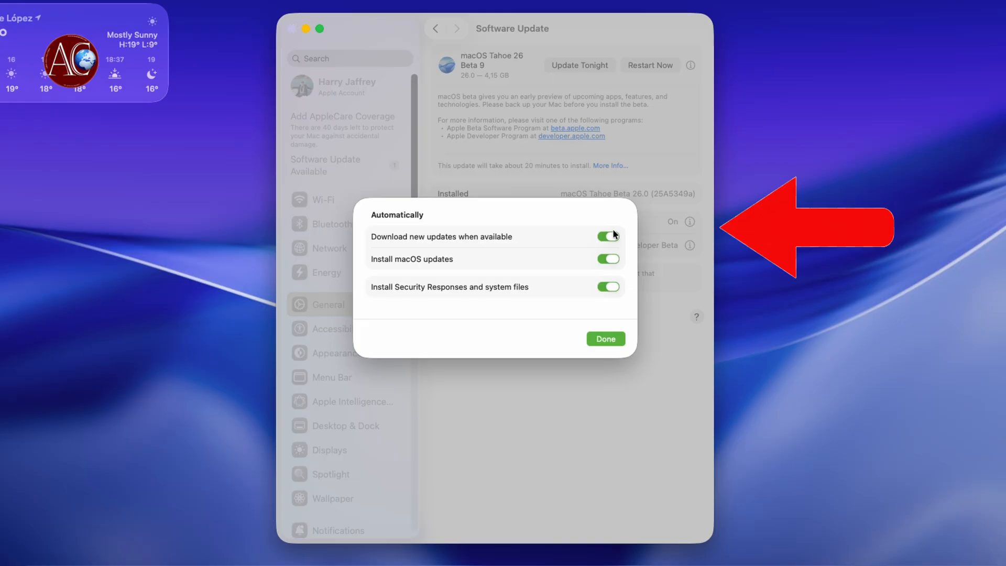
{"action": "left_click", "coordinate": [607, 237]}
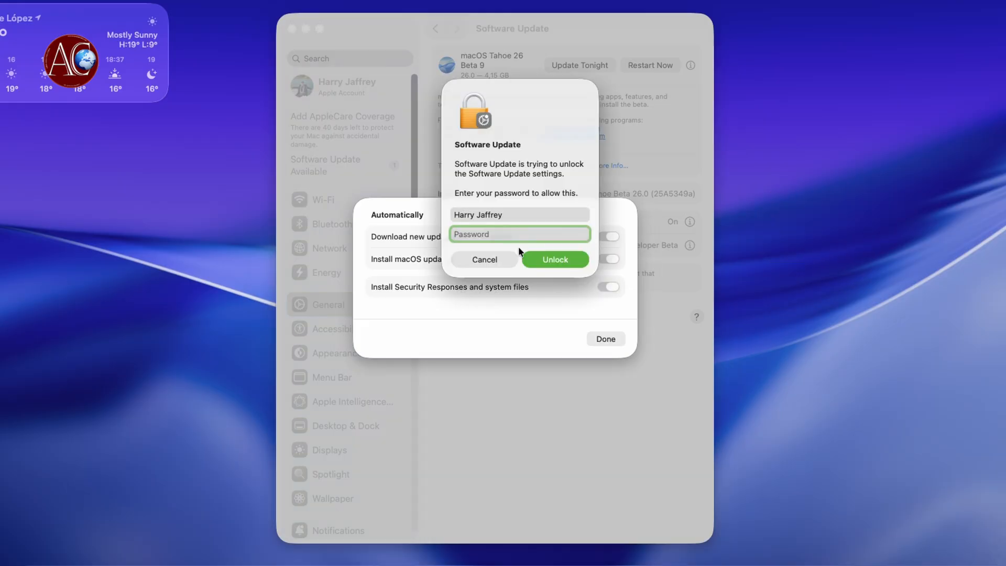
{"action": "left_click", "coordinate": [554, 259]}
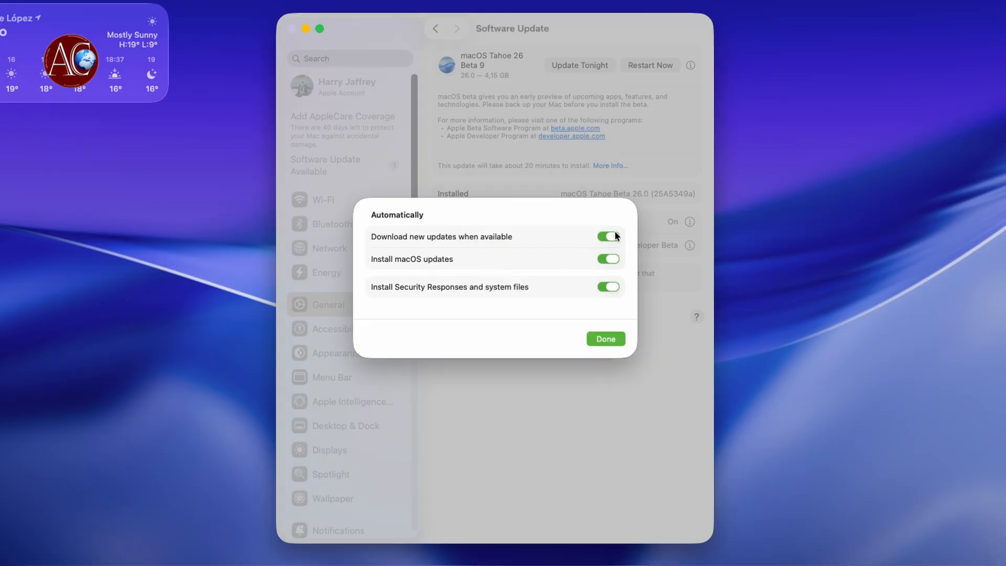
{"action": "left_click", "coordinate": [604, 338]}
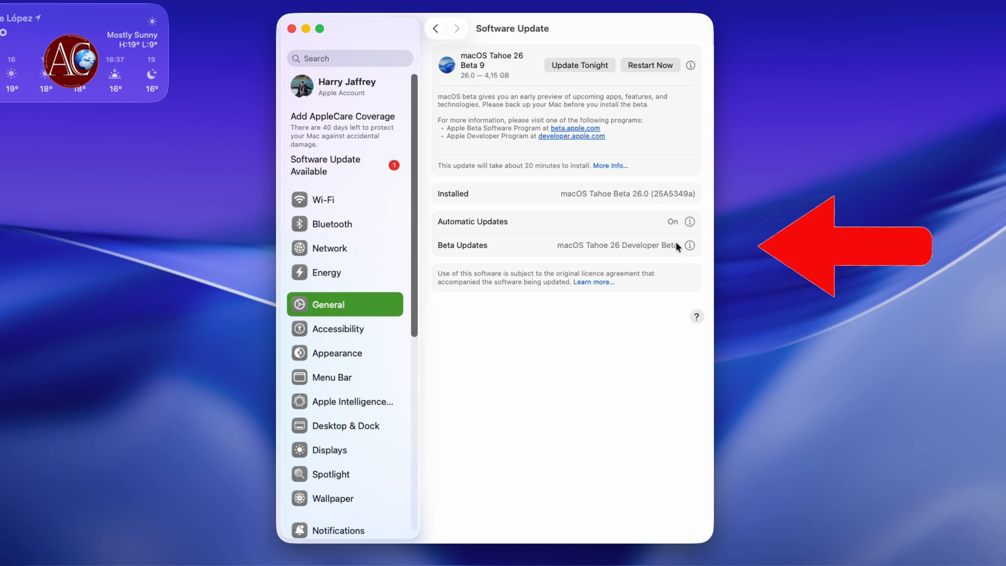
- Keep the Beta Updates channel set to macOS Tahoe 26 Developer Beta
{"action": "left_click", "coordinate": [690, 245]}
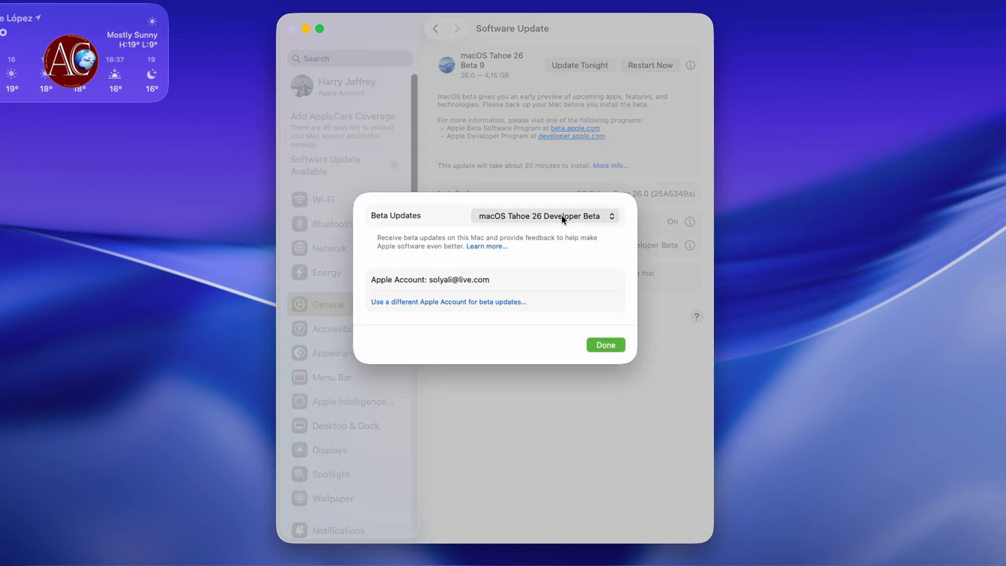
{"action": "left_click", "coordinate": [545, 216]}
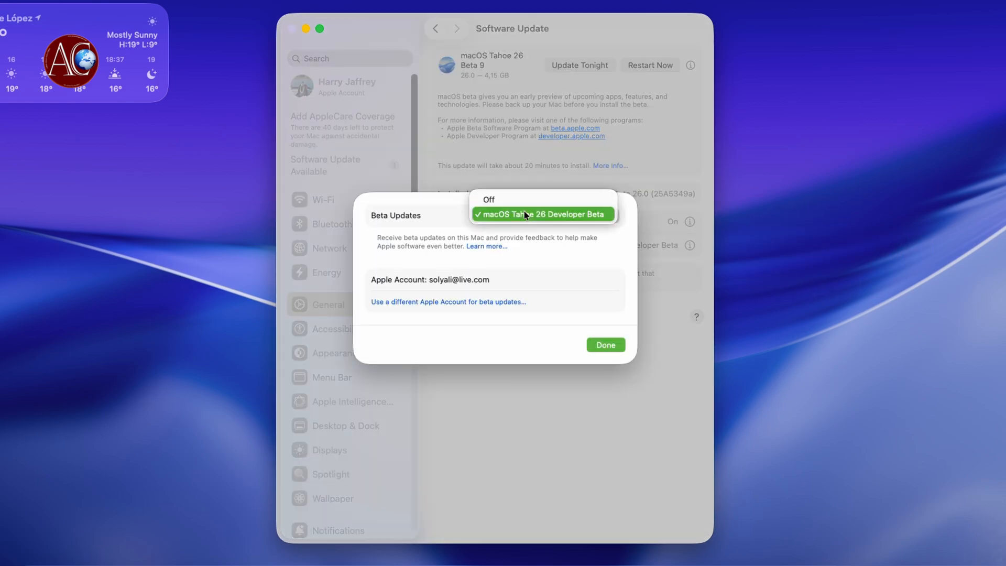
{"action": "left_click", "coordinate": [541, 214]}
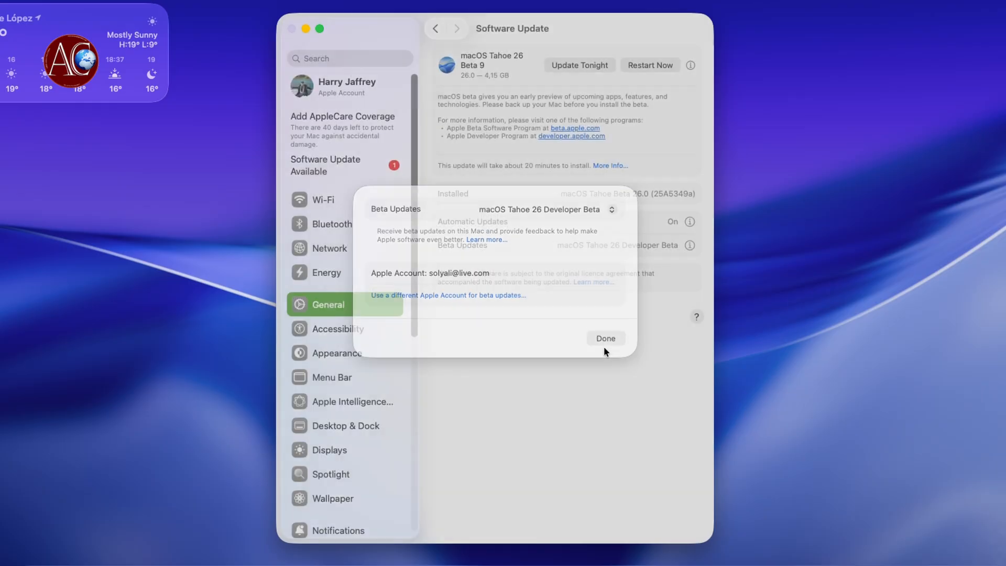
- Close the Beta Updates sheet with Done, back on the Software Update overview
{"action": "left_click", "coordinate": [604, 338]}
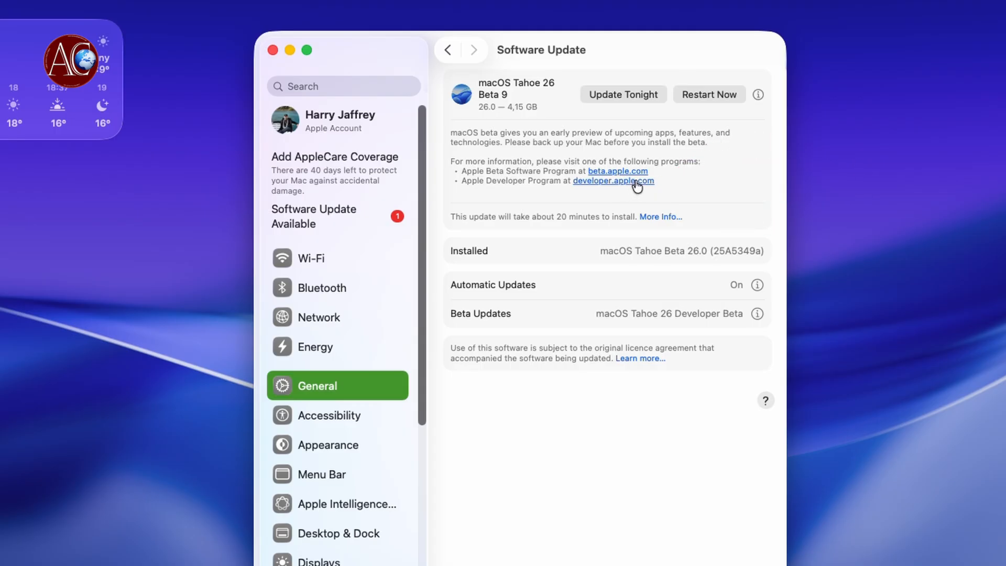
- Sign in to developer.apple.com/account in Chrome, trusting this browser
{"action": "left_click", "coordinate": [614, 181]}
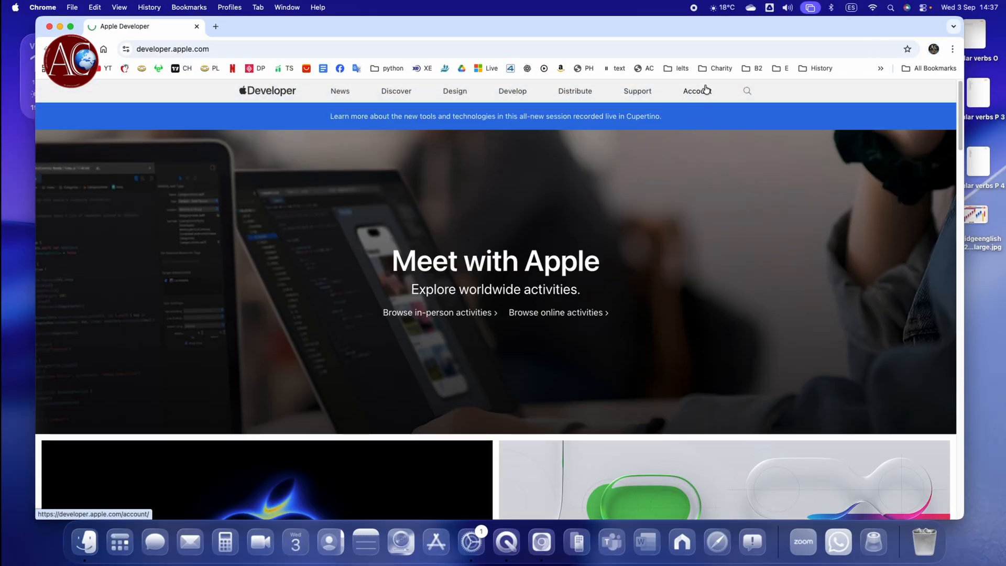
{"action": "left_click", "coordinate": [696, 90]}
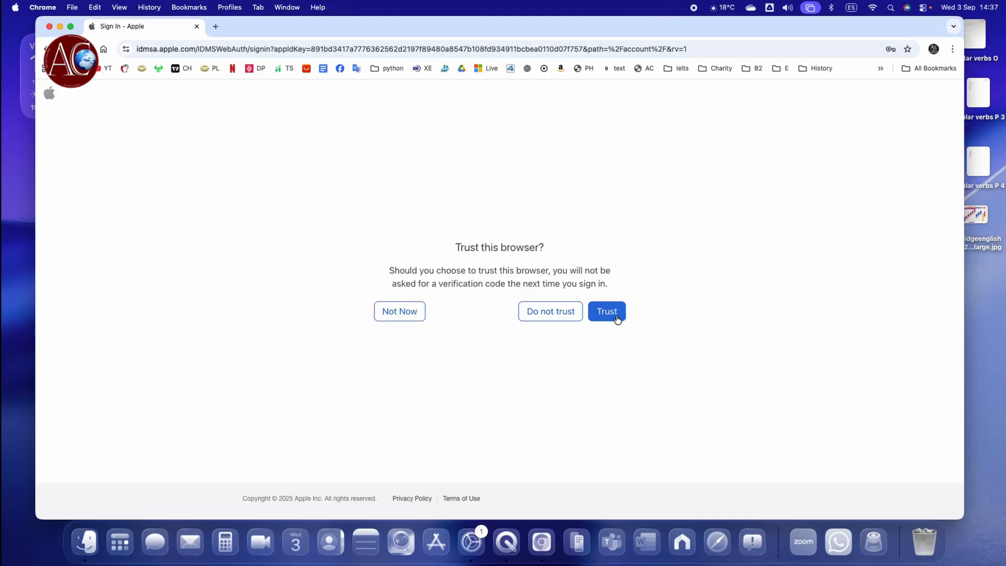
{"action": "left_click", "coordinate": [606, 311]}
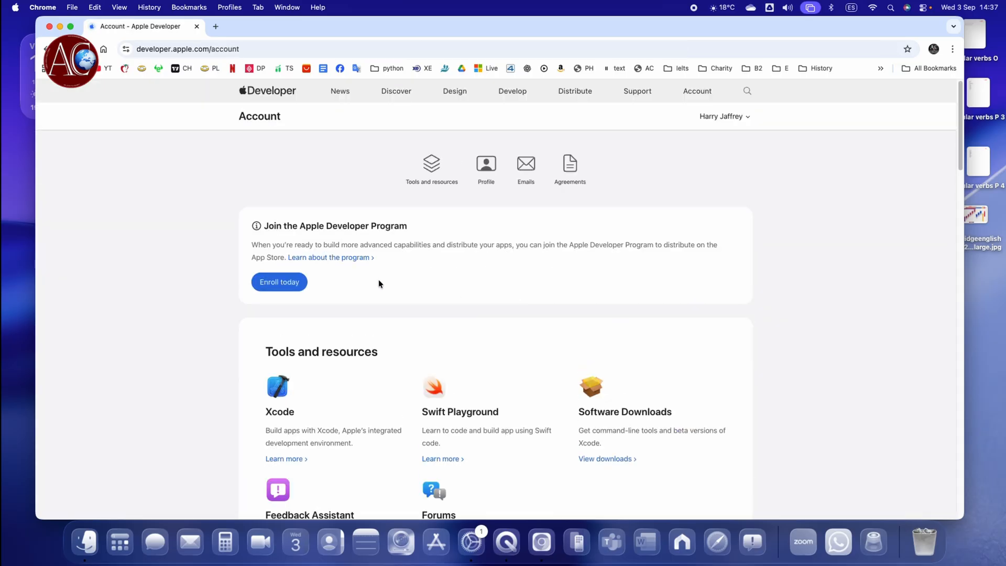
{"action": "mouse_move", "coordinate": [353, 235]}
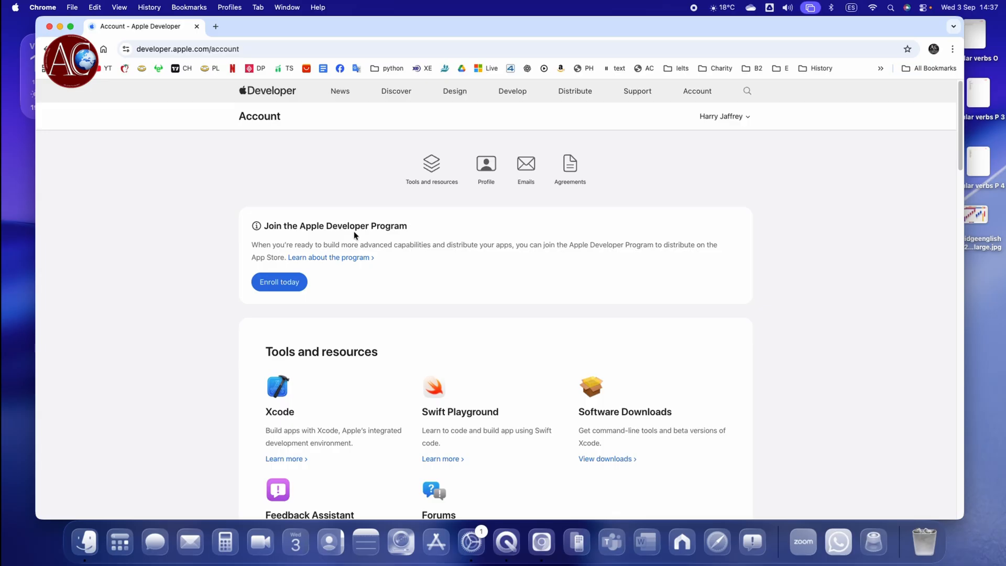
{"action": "mouse_move", "coordinate": [604, 182]}
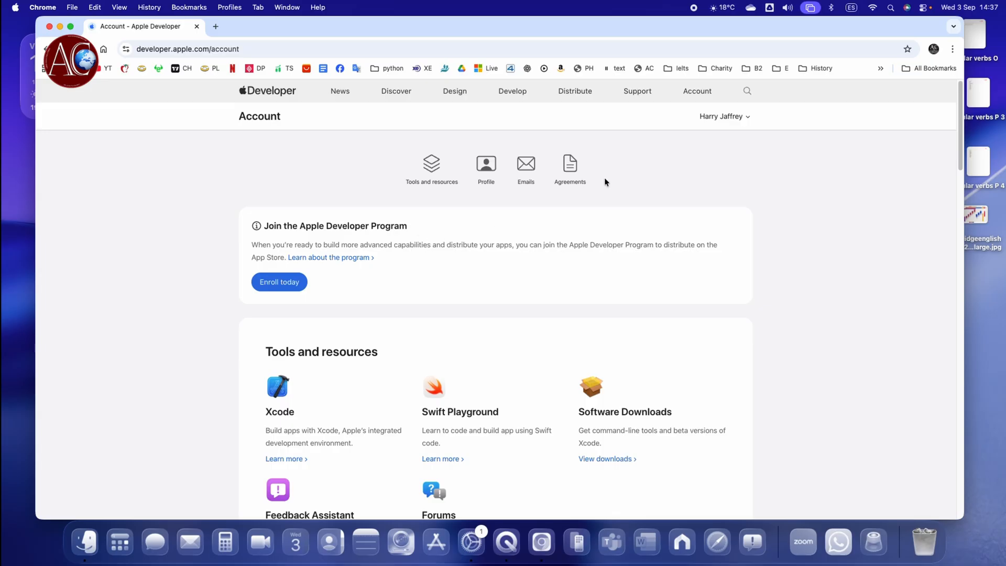
{"action": "mouse_move", "coordinate": [732, 124]}
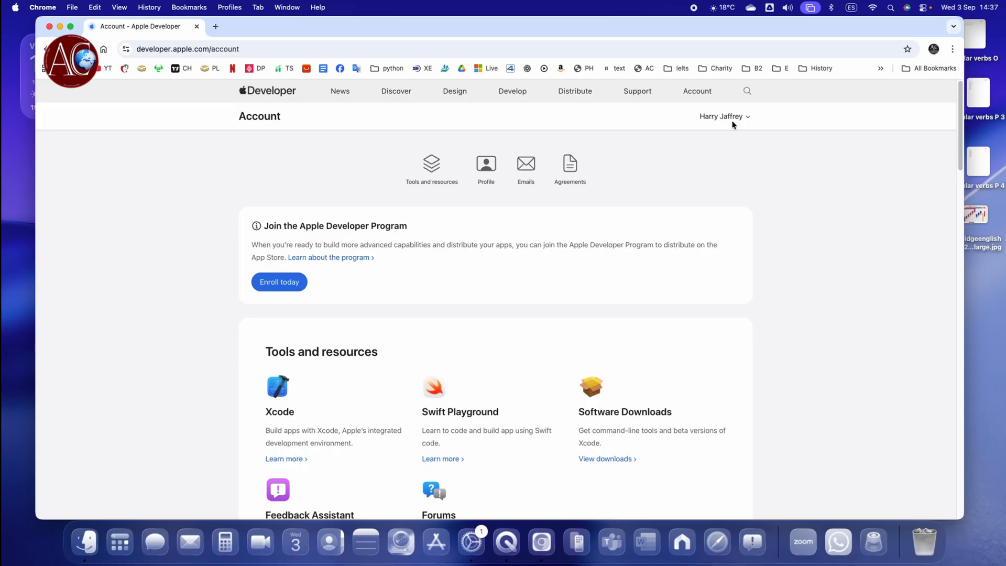
{"action": "mouse_move", "coordinate": [685, 243]}
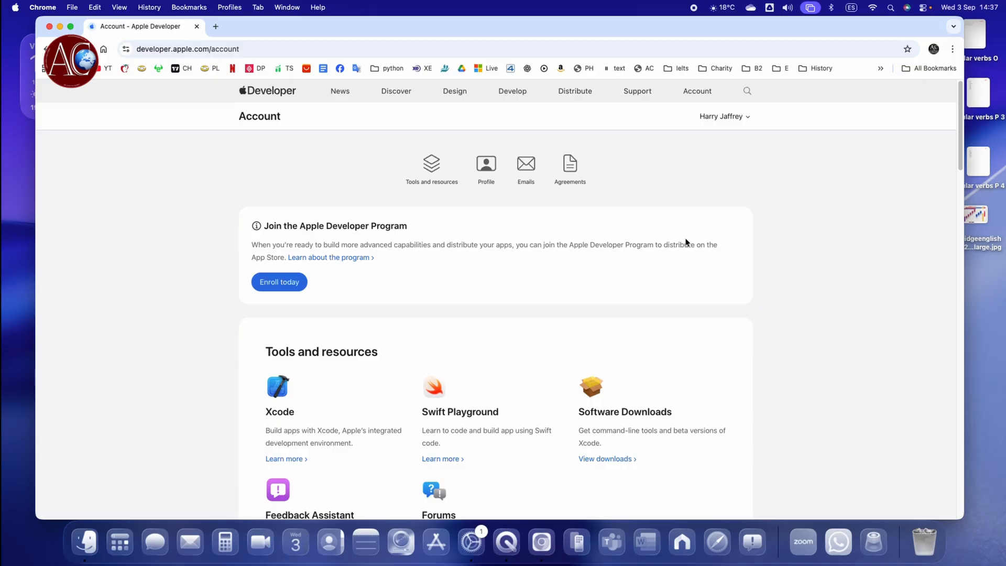
{"action": "mouse_move", "coordinate": [263, 197]}
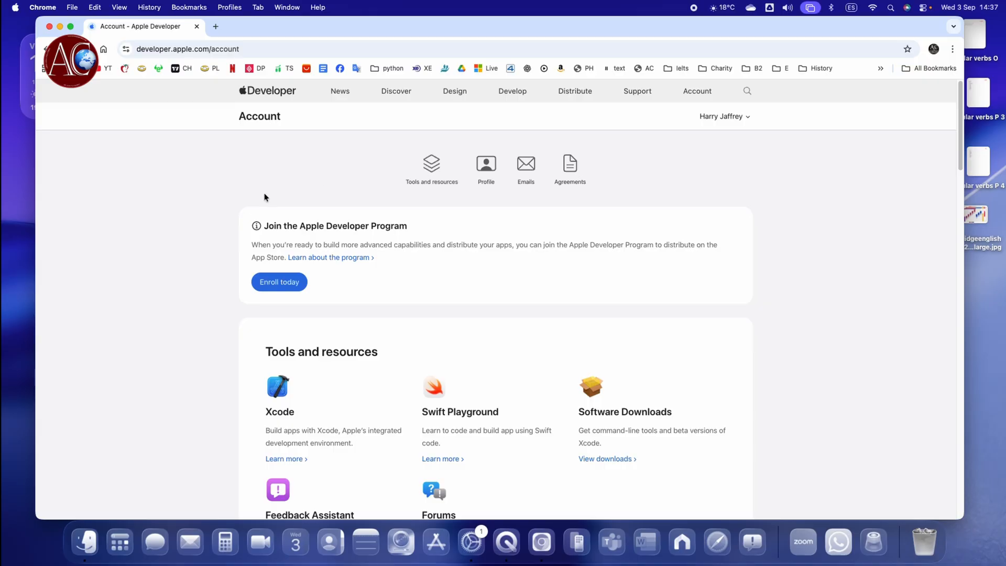
{"action": "mouse_move", "coordinate": [427, 107]}
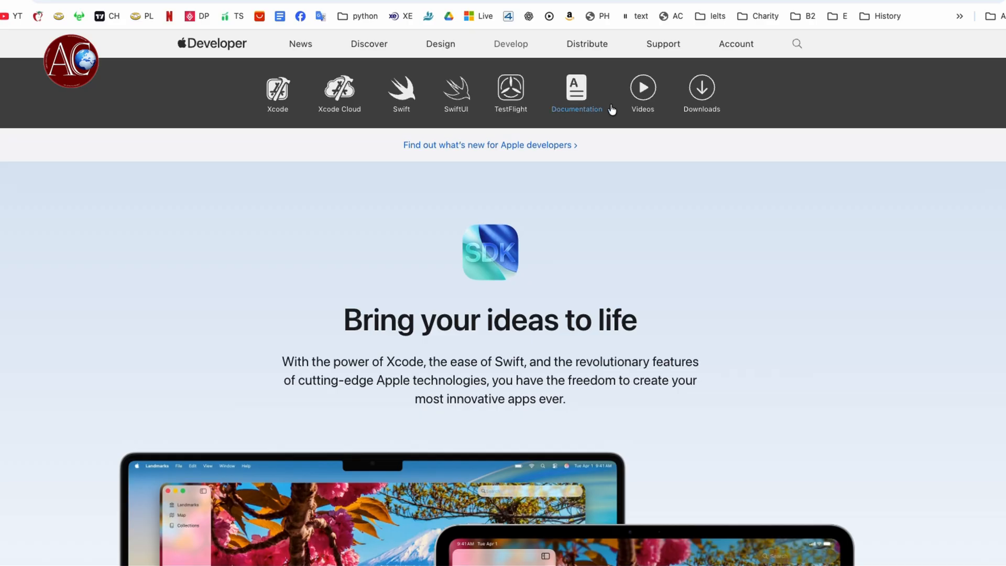
{"action": "mouse_move", "coordinate": [577, 96]}
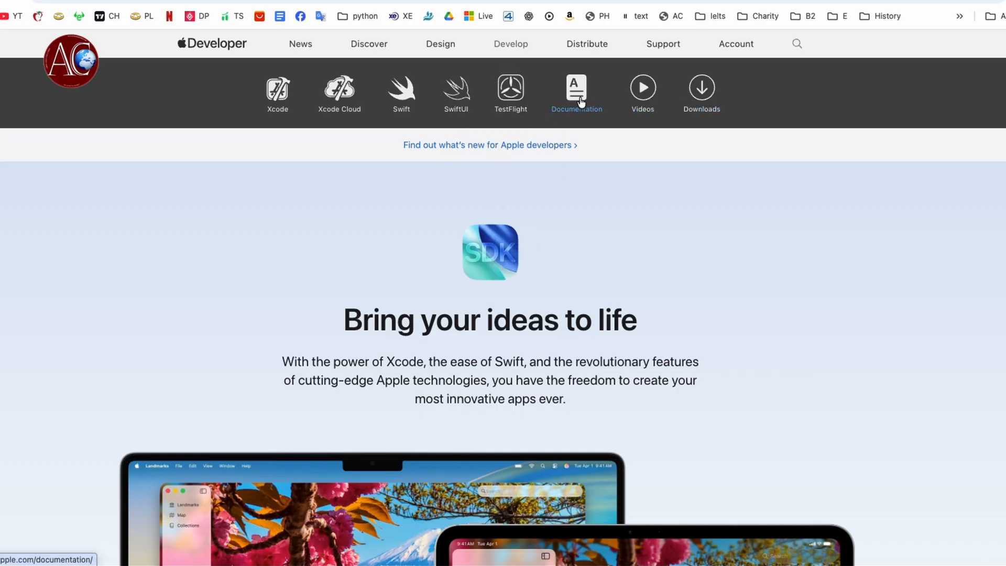
{"action": "mouse_move", "coordinate": [677, 109]}
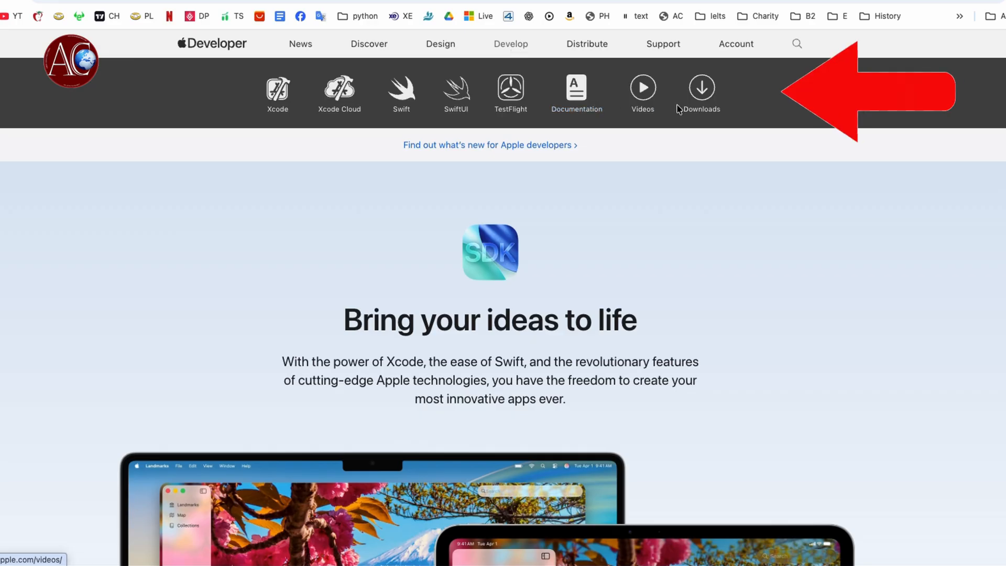
- Open Downloads and scroll the Operating Systems list to macOS 26 beta 9
{"action": "left_click", "coordinate": [700, 87]}
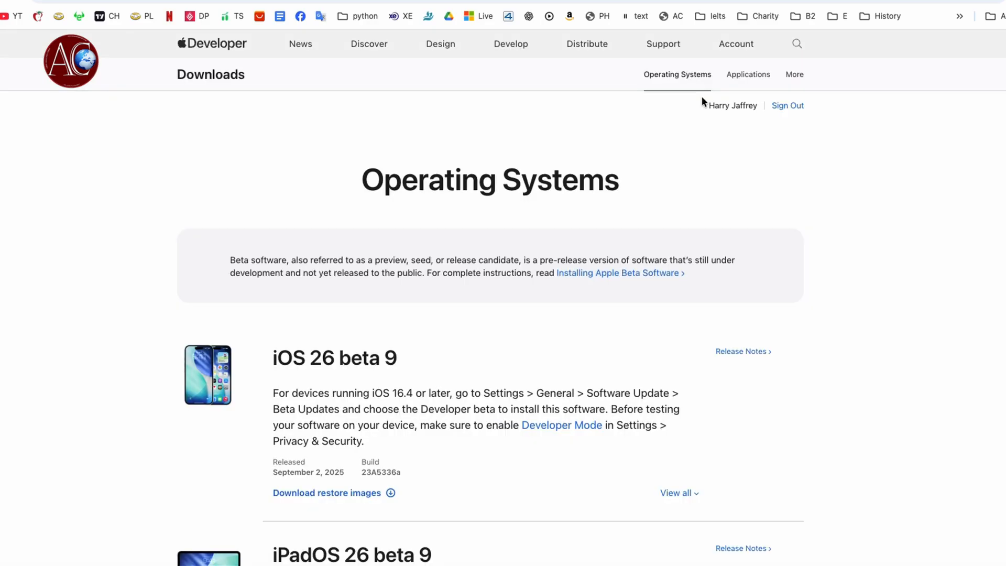
{"action": "scroll", "scroll_direction": "down", "scroll_amount": 3}
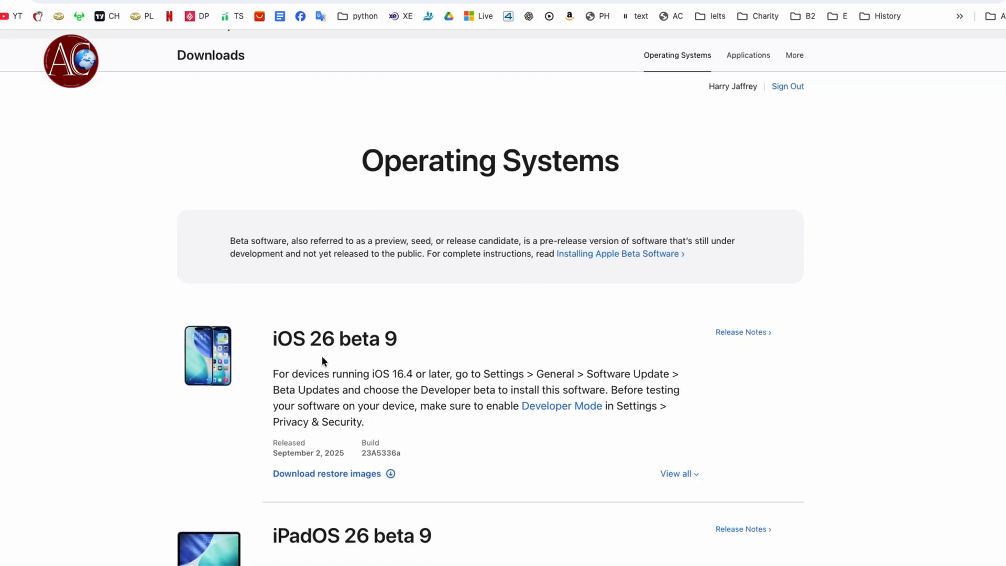
{"action": "scroll", "scroll_direction": "down", "scroll_amount": 3}
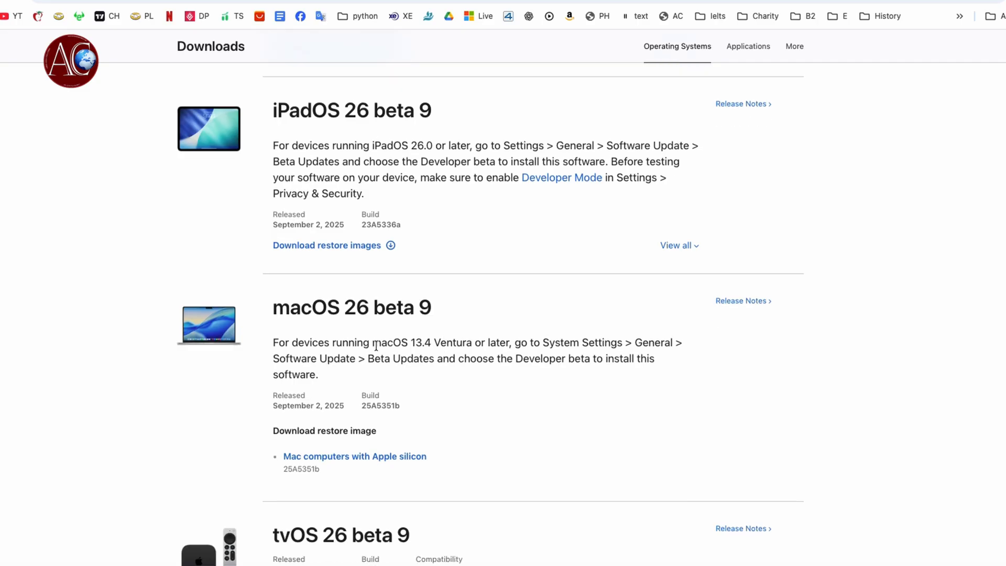
{"action": "mouse_move", "coordinate": [428, 309]}
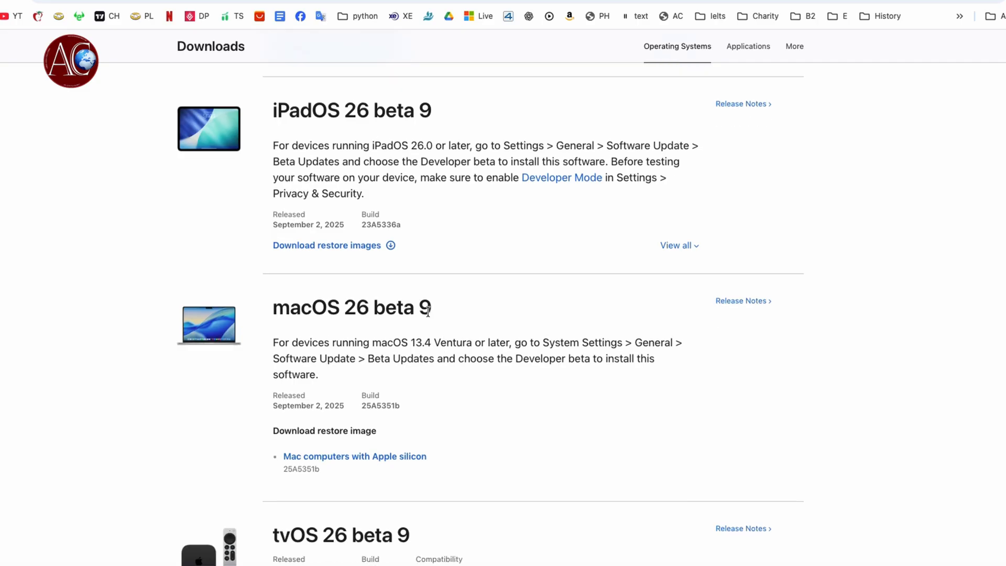
{"action": "mouse_move", "coordinate": [460, 410]}
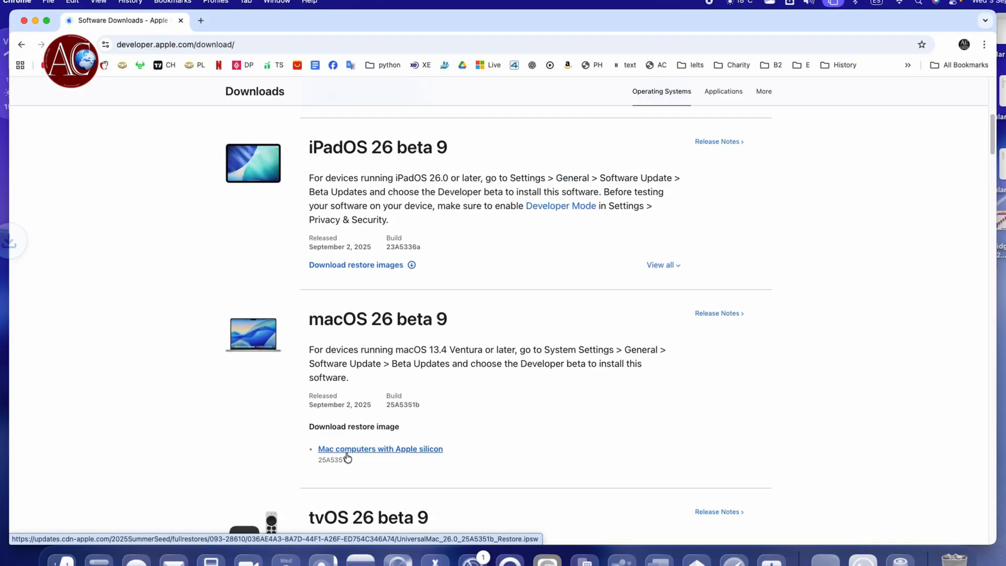
- Download the macOS 26 beta 9 Apple silicon restore image and check its progress
{"action": "left_click", "coordinate": [943, 44]}
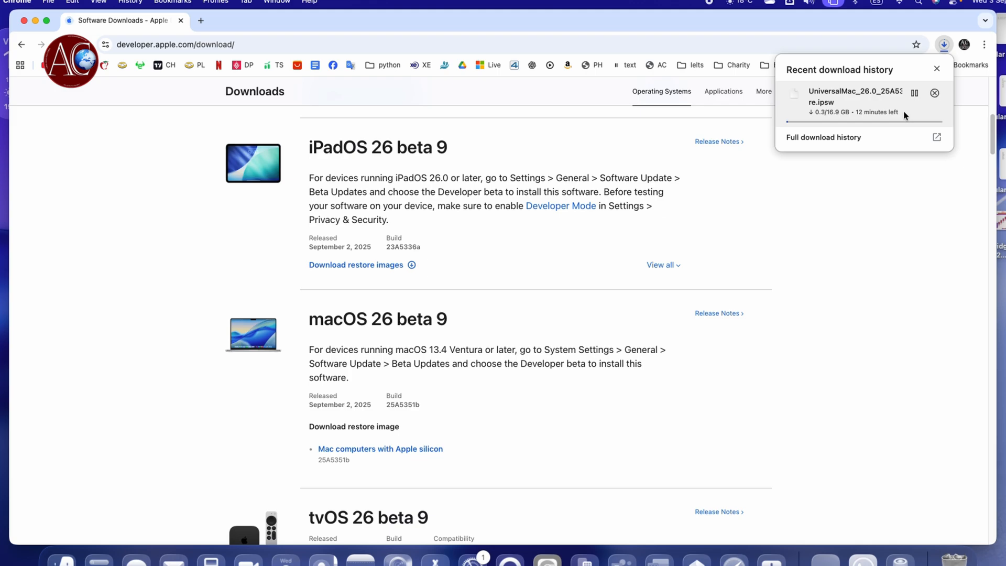
{"action": "left_click", "coordinate": [913, 92]}
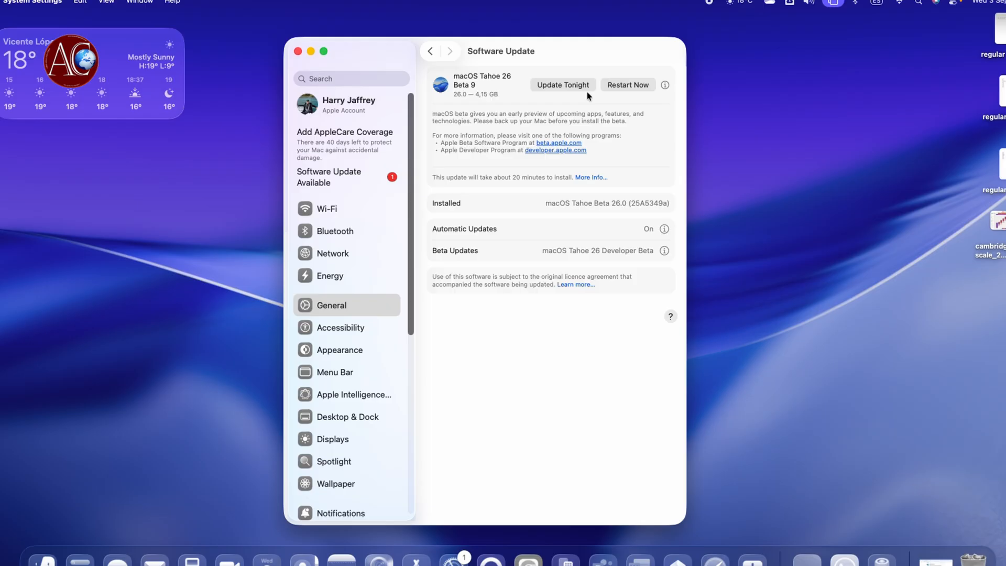
{"action": "mouse_move", "coordinate": [562, 107]}
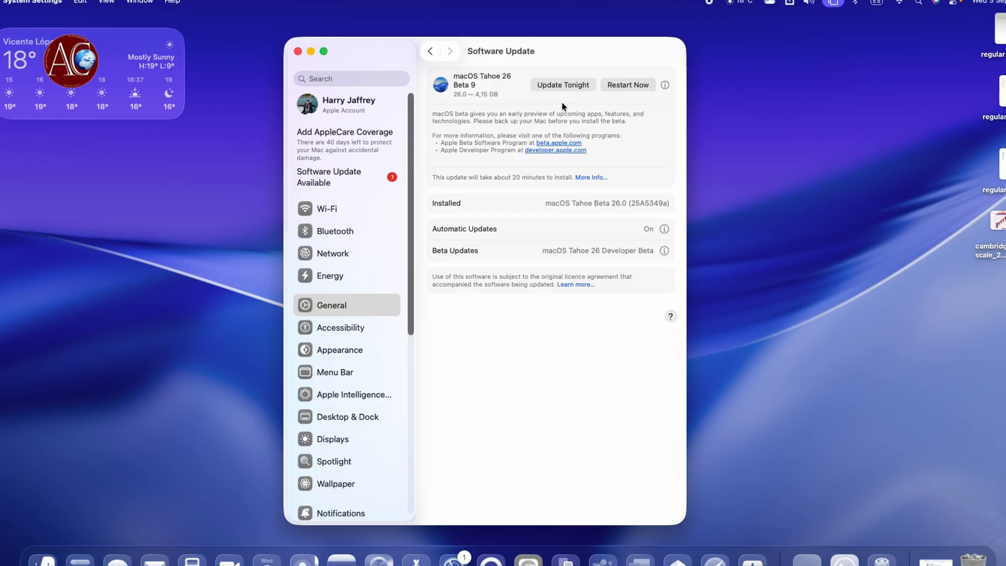
{"action": "mouse_move", "coordinate": [555, 106]}
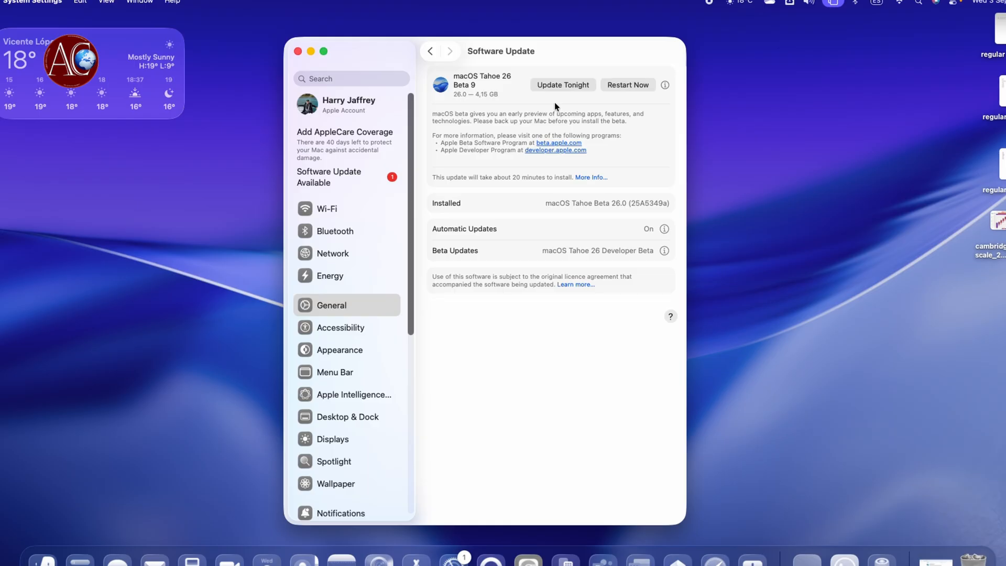
{"action": "mouse_move", "coordinate": [588, 98]}
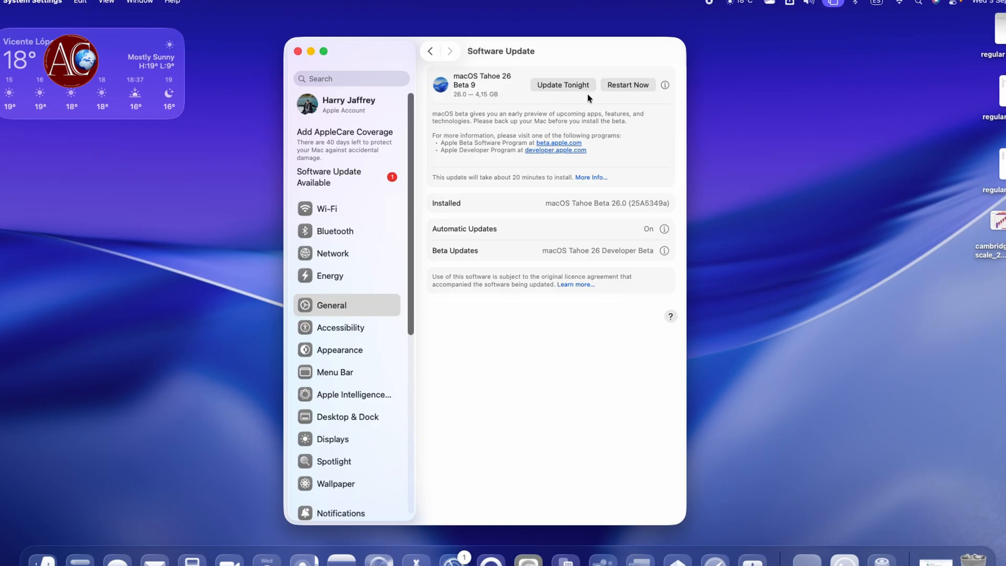
{"action": "mouse_move", "coordinate": [629, 95]}
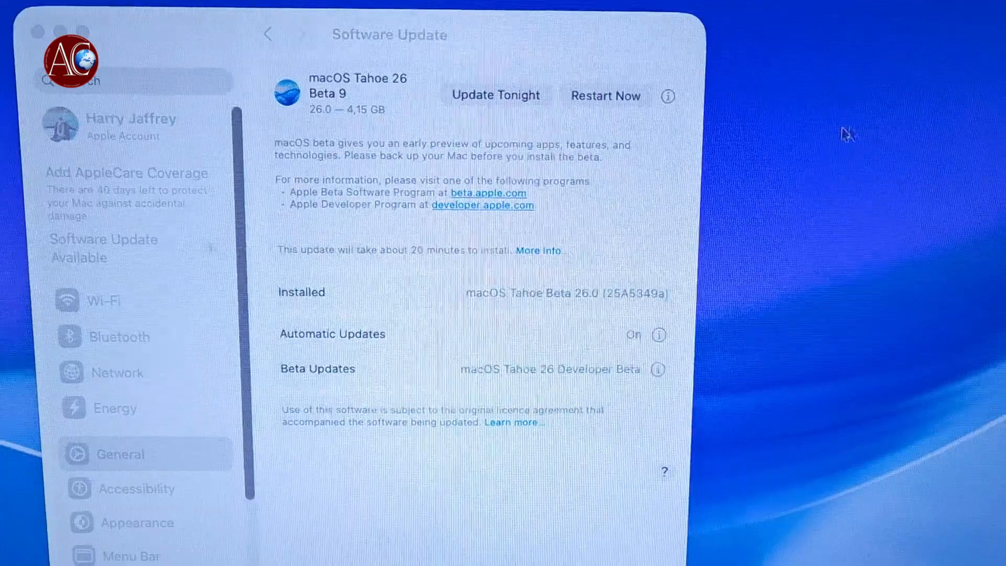
- Choose Restart Now and confirm with the admin password to install Beta 9
{"action": "left_click", "coordinate": [604, 96]}
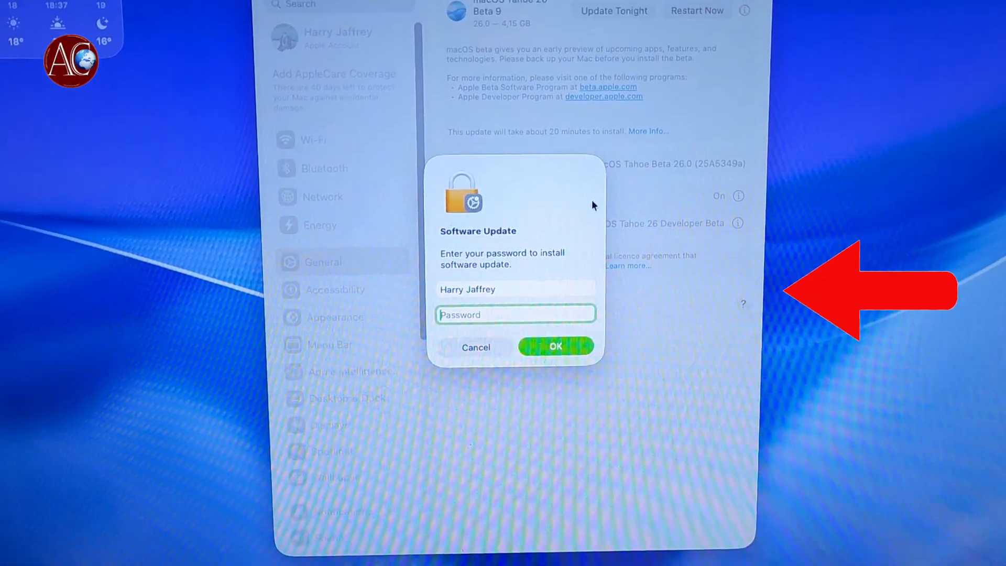
{"action": "type", "text": "•"}
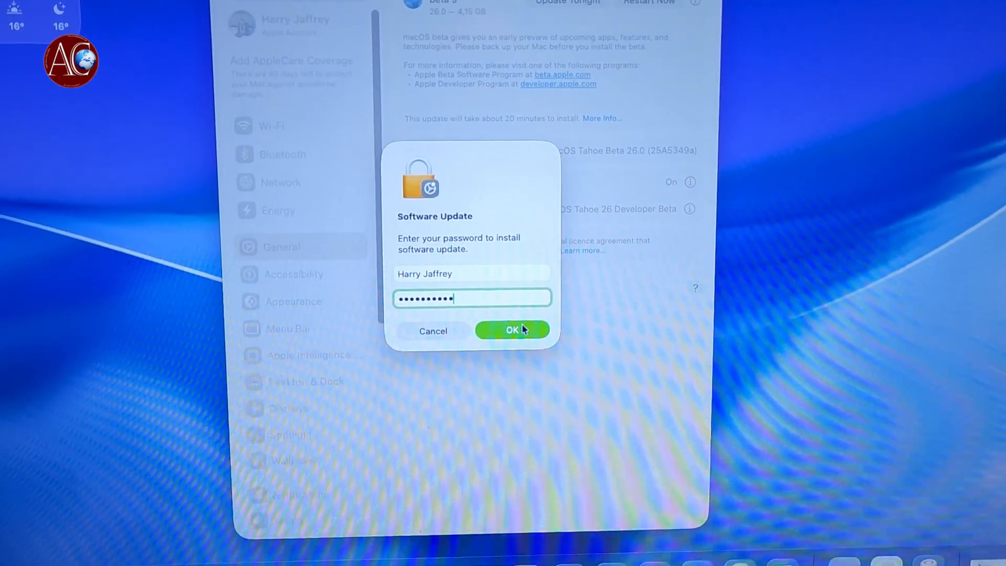
{"action": "left_click", "coordinate": [511, 330]}
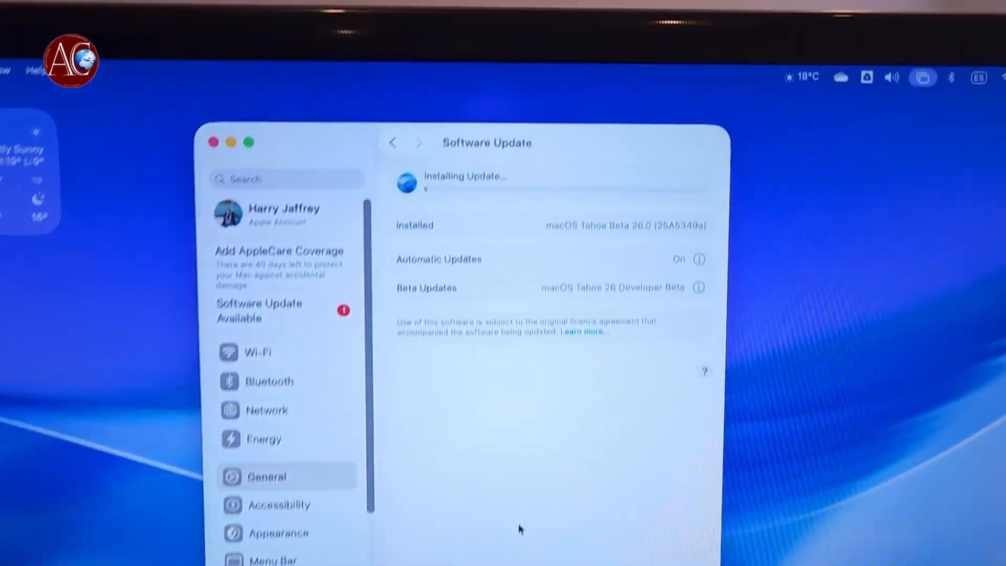